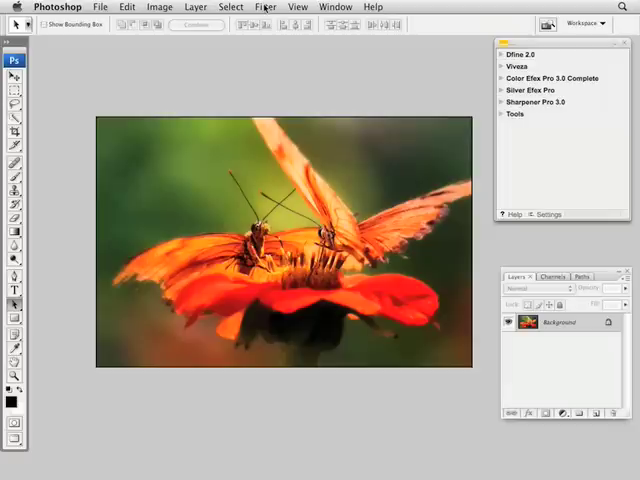
# Convert the butterfly photo's background layer into a smart object via Filter > Convert for Smart Filters
pyautogui.click(266, 8)
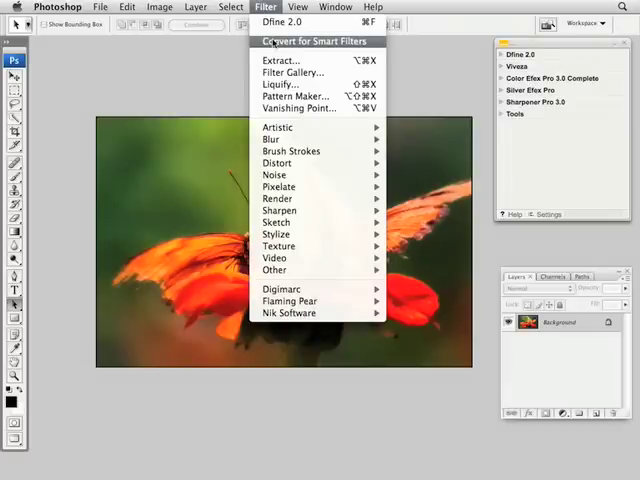
pyautogui.click(315, 40)
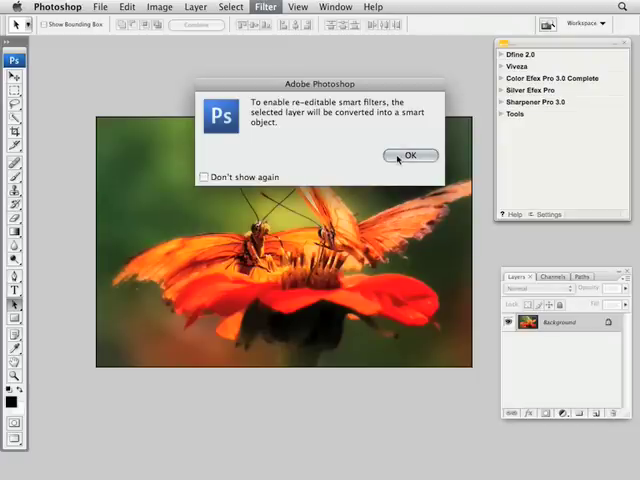
pyautogui.click(410, 155)
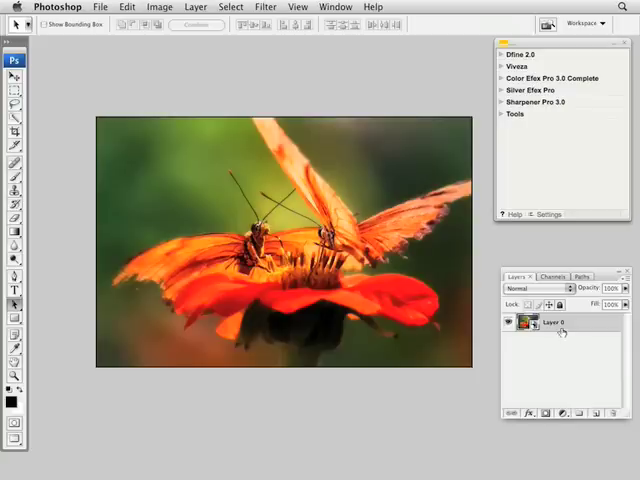
# Launch Dfine 2.0 from the Nik Software panel and accept running it as a smart filter
pyautogui.click(512, 54)
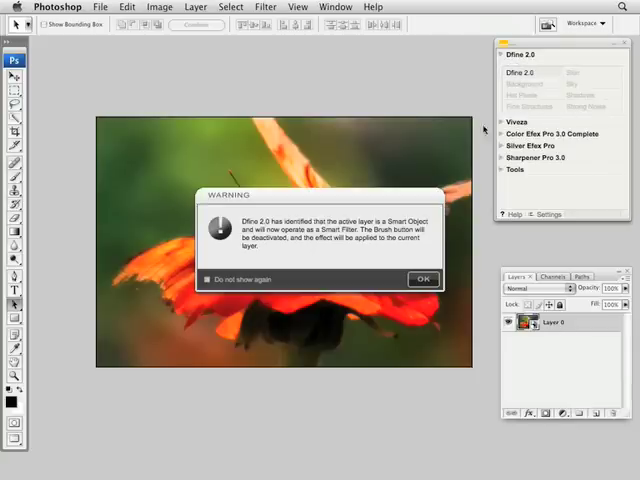
pyautogui.click(422, 278)
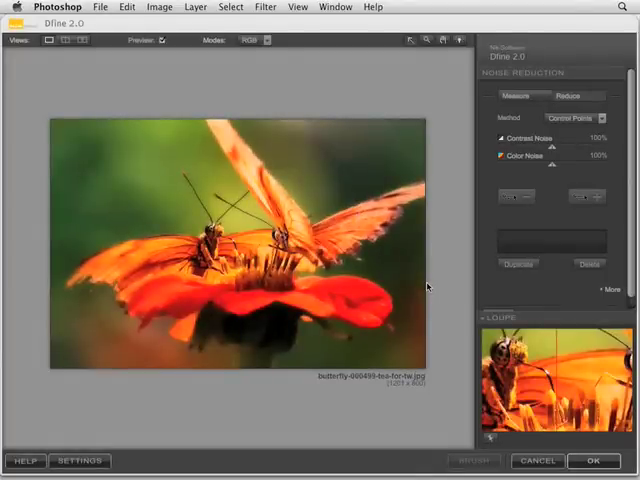
# Run Measure Noise to apply Dfine's automatic noise profile to the butterfly photo
pyautogui.click(520, 97)
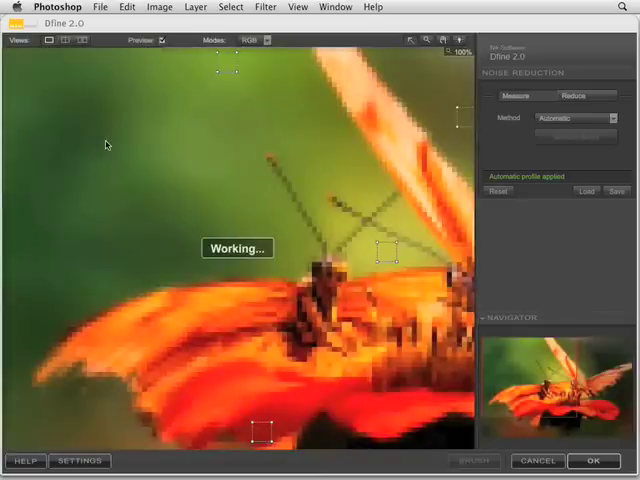
pyautogui.click(63, 45)
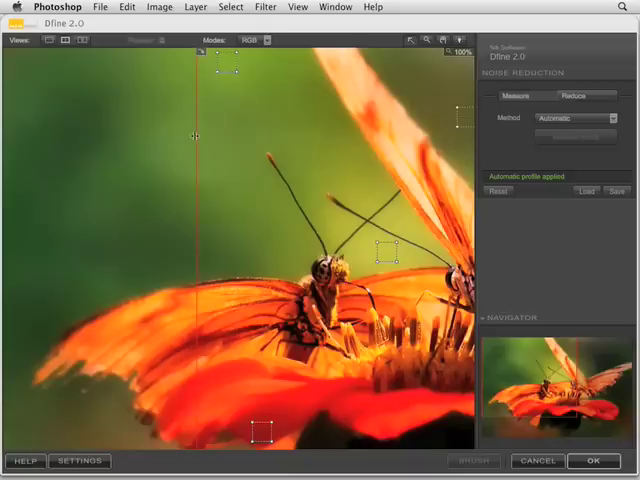
pyautogui.moveTo(200, 150); pyautogui.dragTo(132, 155)
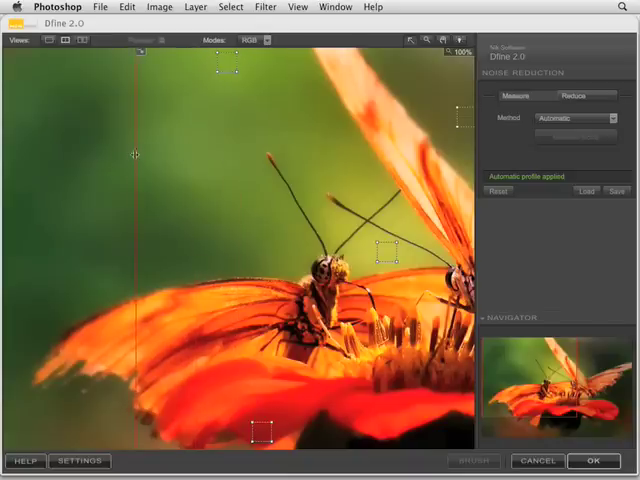
pyautogui.moveTo(133, 155); pyautogui.dragTo(398, 190)
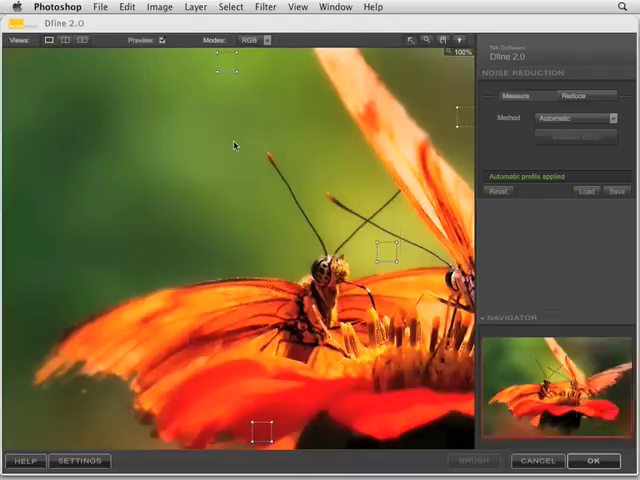
pyautogui.click(581, 96)
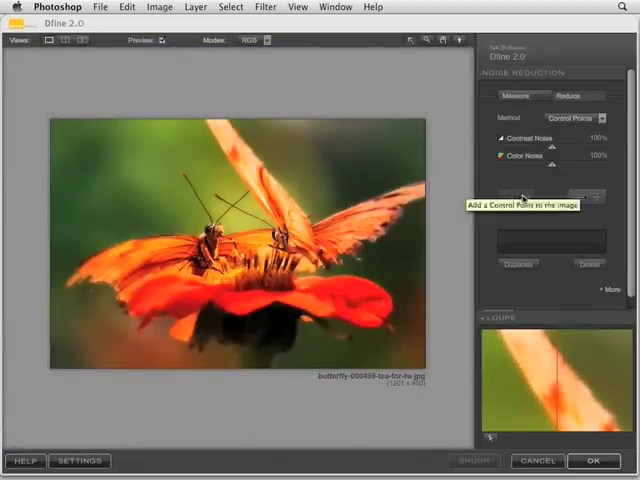
# Place a minus control point on the butterfly, giving 0% contrast and color noise reduction
pyautogui.click(234, 232)
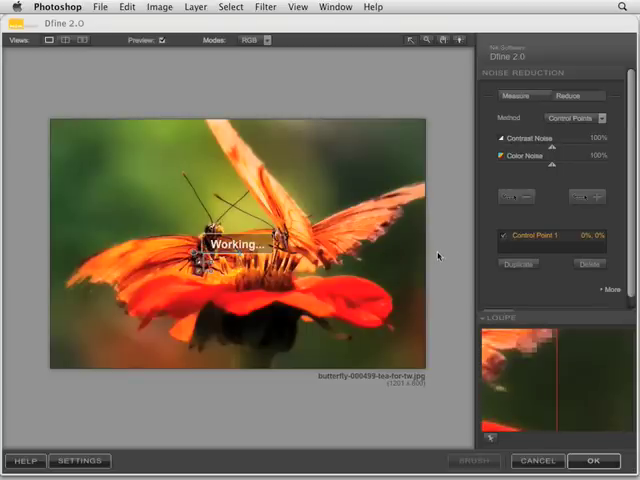
# Apply Dfine 2.0 to Layer 0, then reopen the smart filter with its control point intact
pyautogui.click(589, 461)
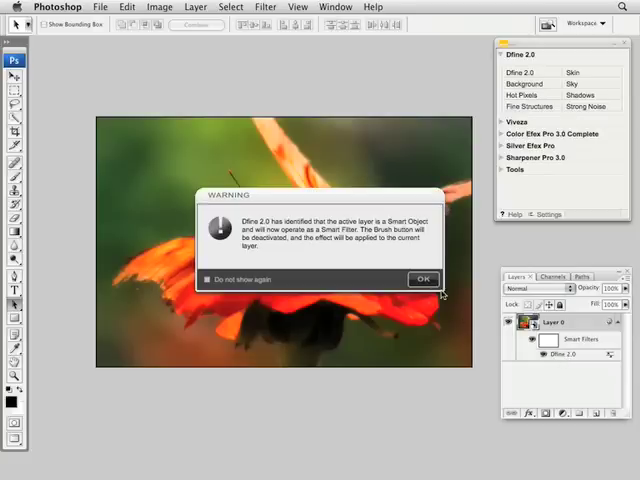
pyautogui.click(422, 278)
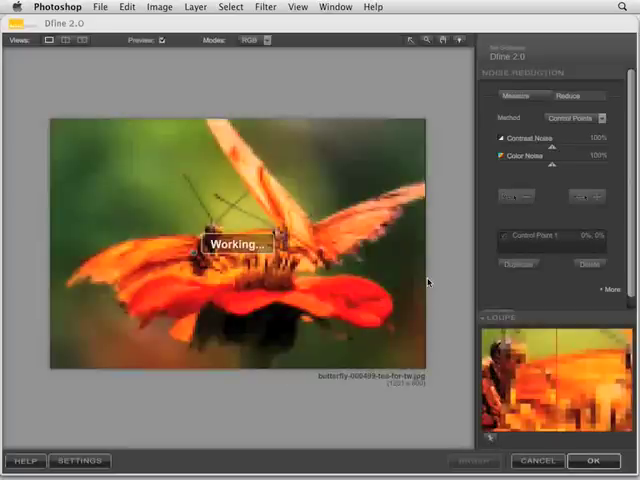